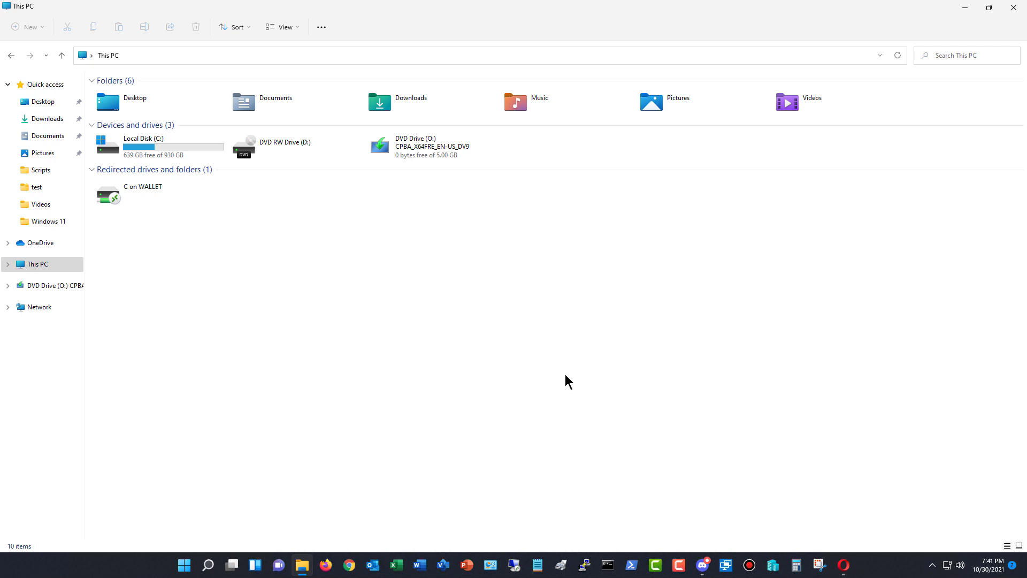
- Launch Command Prompt from the taskbar
{"action": "left_click", "coordinate": [607, 565]}
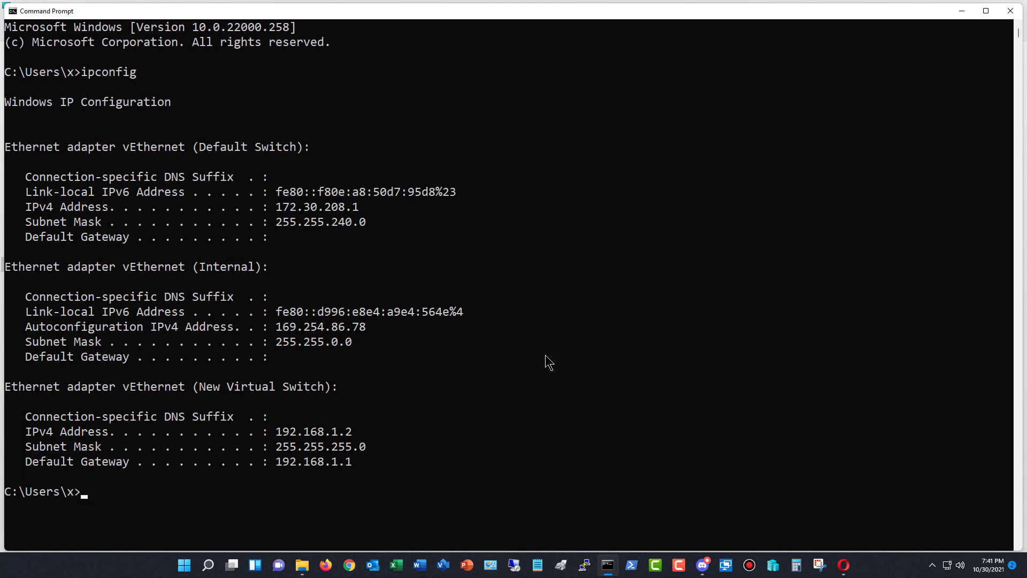
{"action": "mouse_move", "coordinate": [502, 385]}
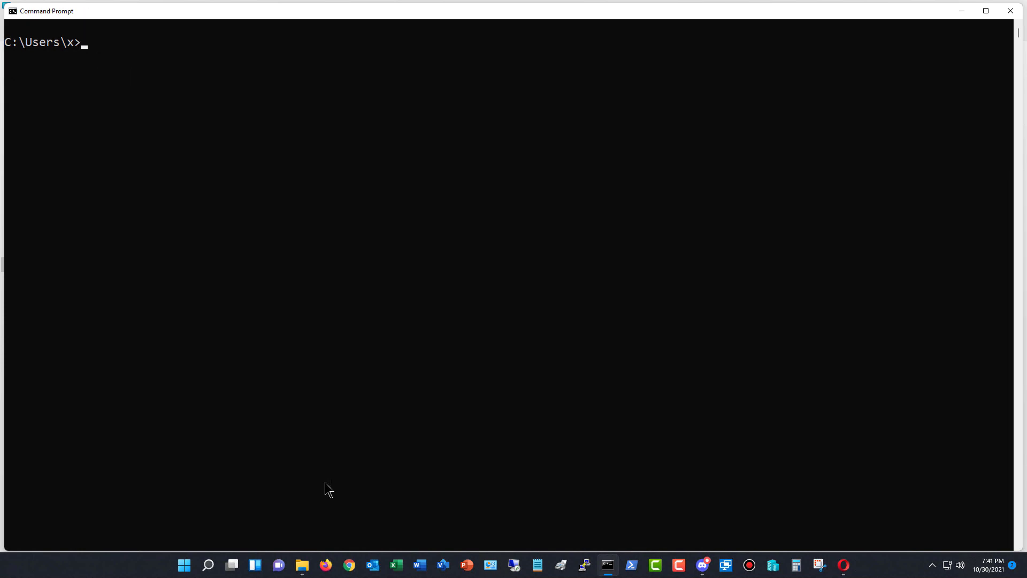
{"action": "type", "text": "route pri"}
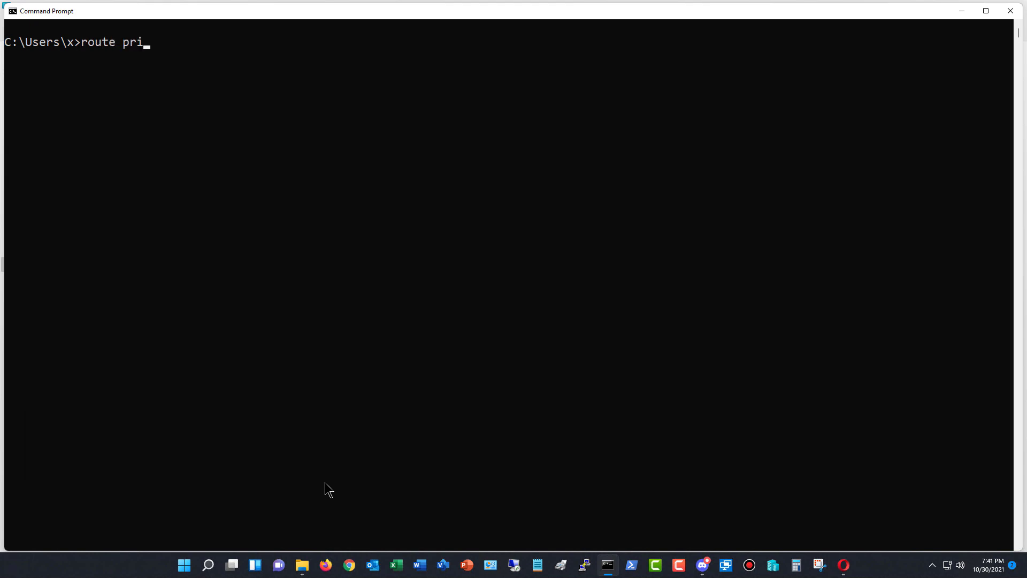
{"action": "key", "text": "Return"}
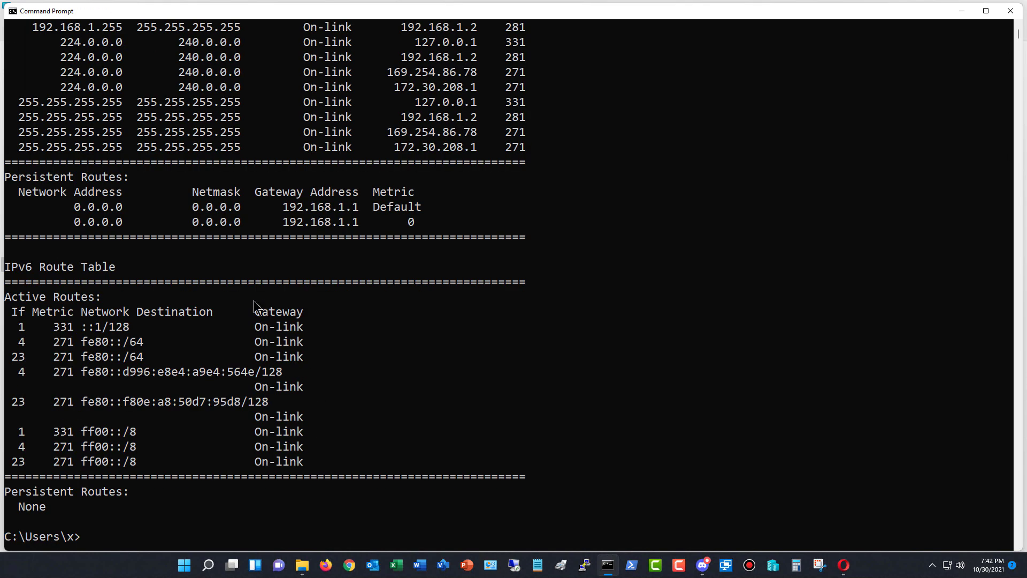
{"action": "scroll", "scroll_direction": "up", "scroll_amount": 3}
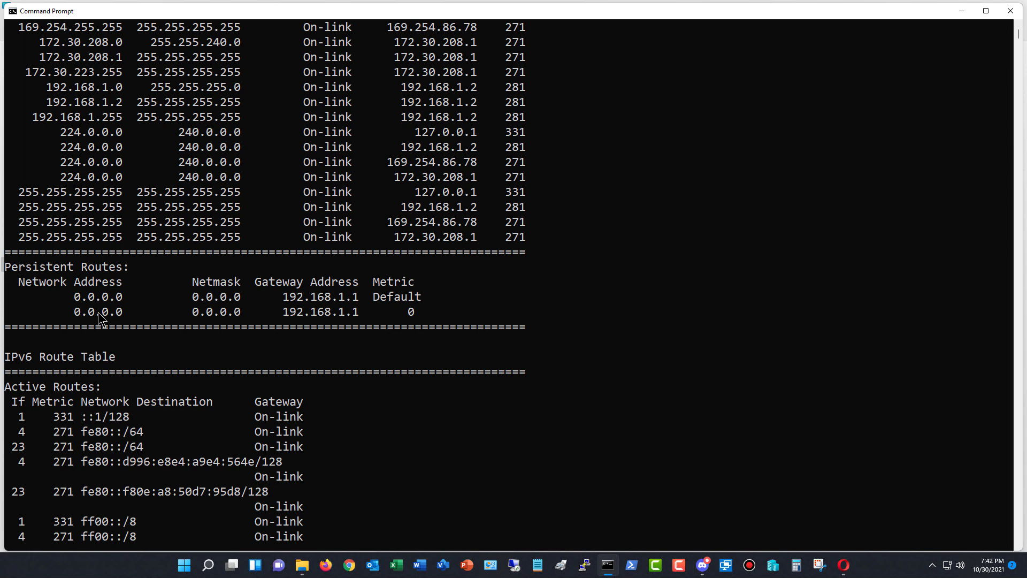
{"action": "mouse_move", "coordinate": [79, 298]}
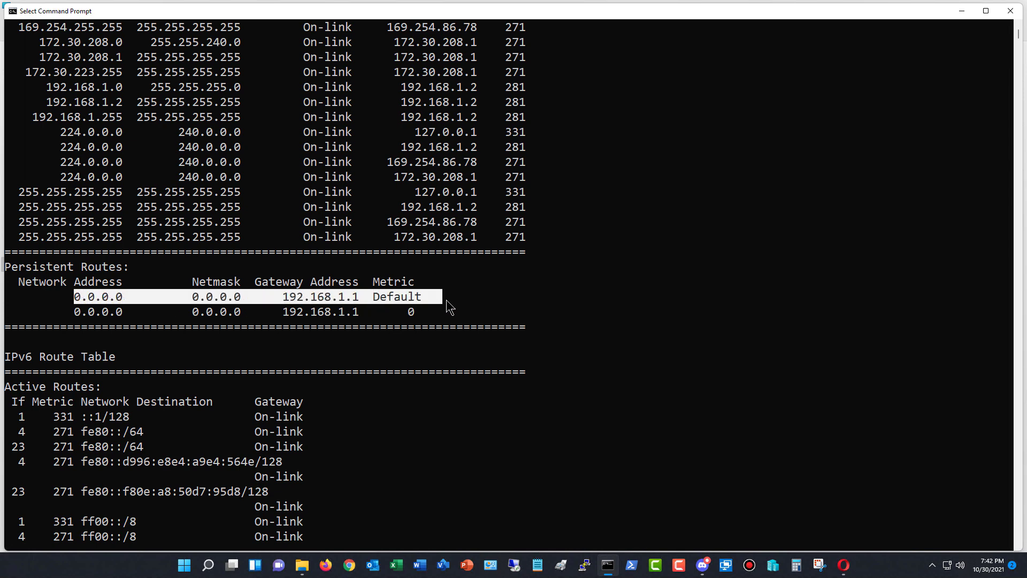
{"action": "scroll", "scroll_direction": "up", "scroll_amount": 3}
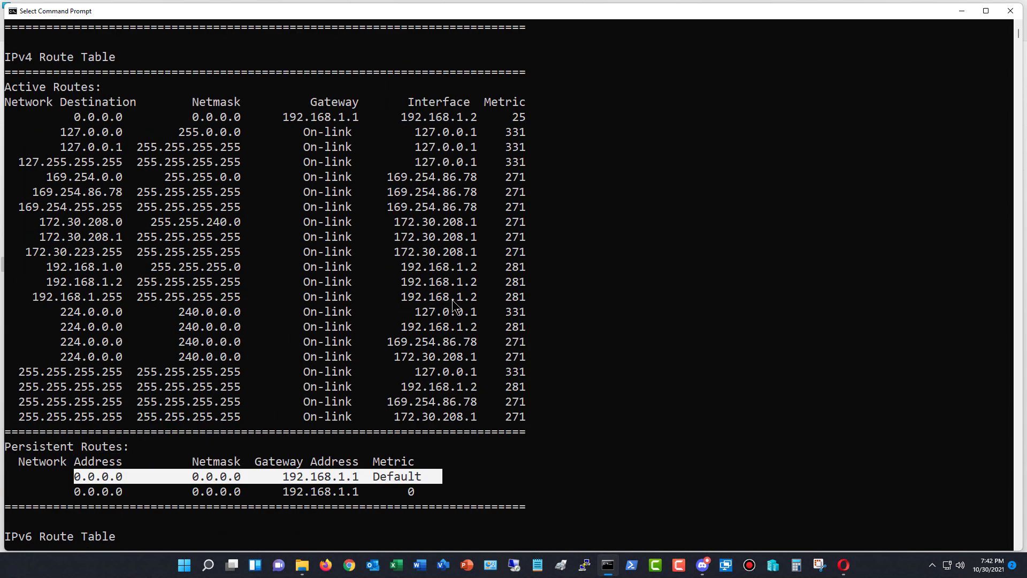
{"action": "mouse_move", "coordinate": [76, 125]}
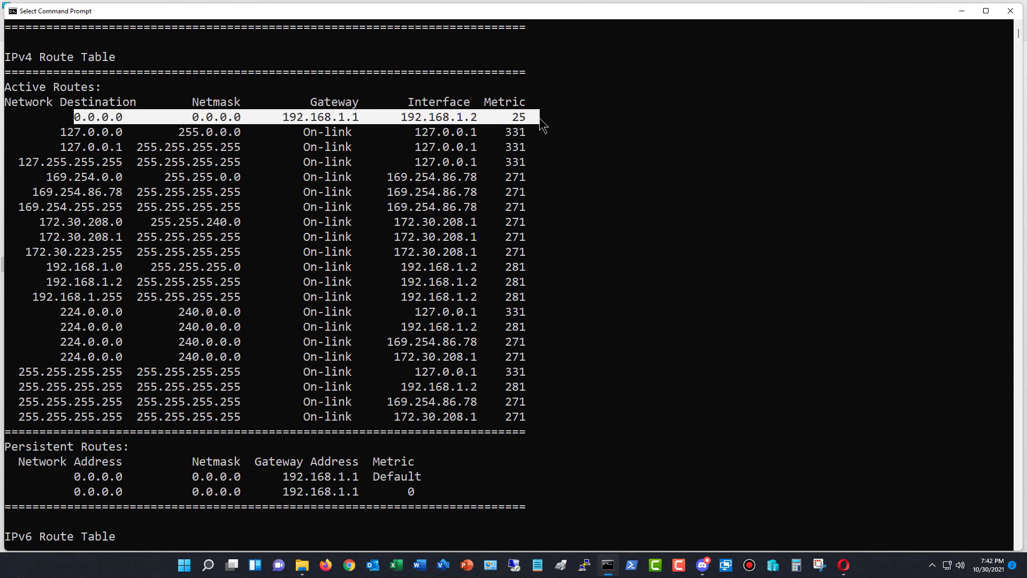
{"action": "mouse_move", "coordinate": [339, 125]}
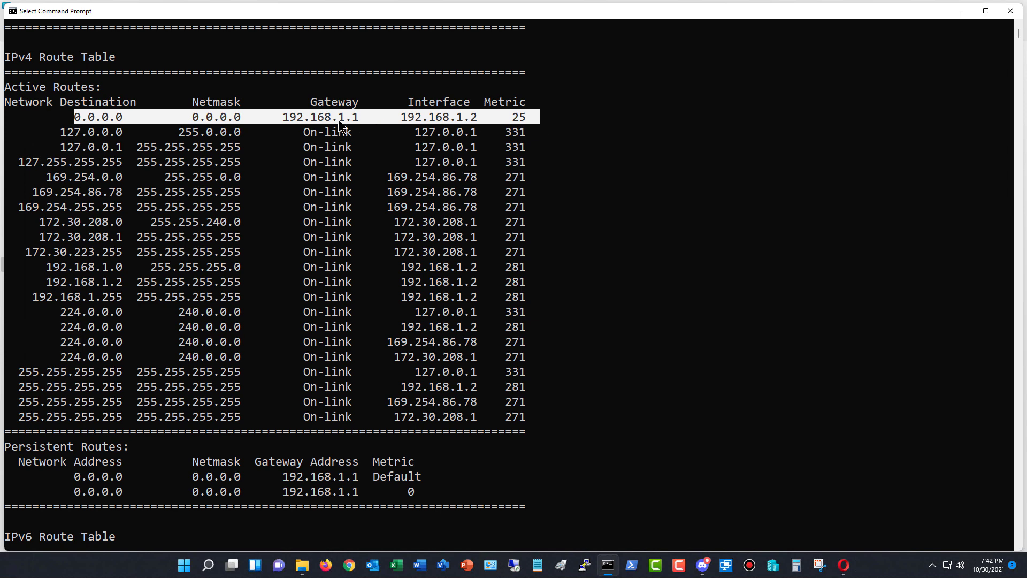
{"action": "mouse_move", "coordinate": [635, 181]}
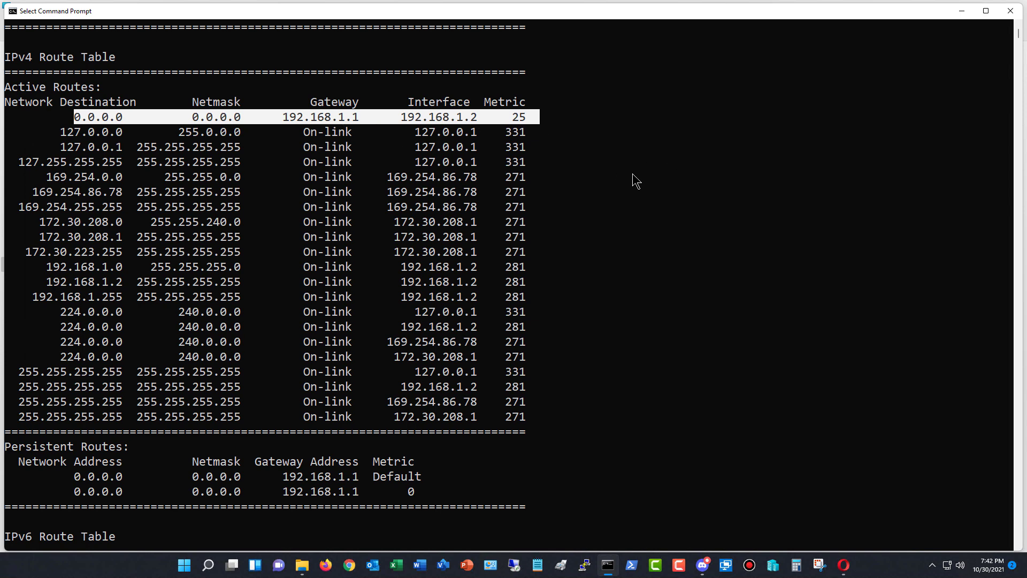
{"action": "mouse_move", "coordinate": [85, 195]}
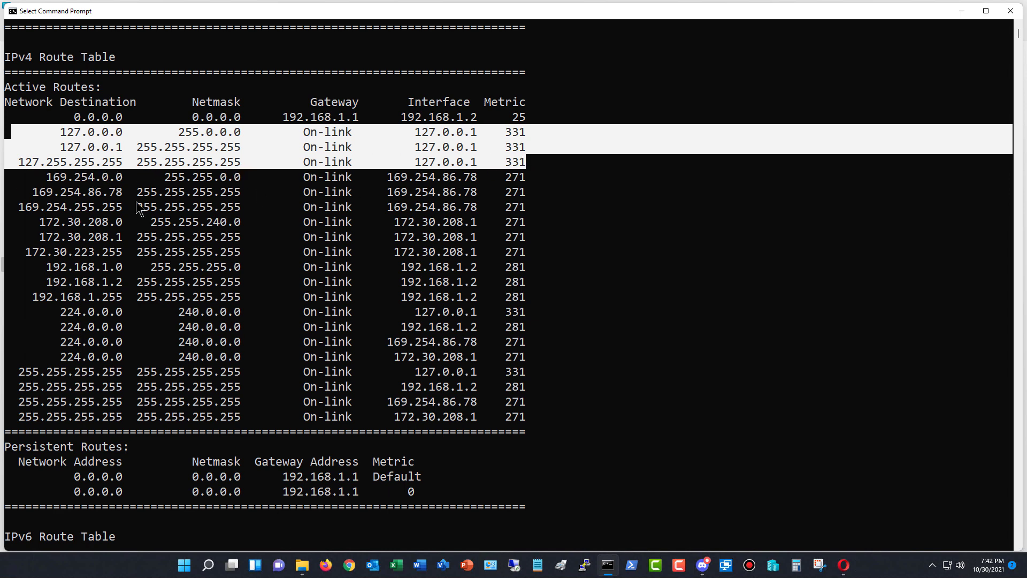
{"action": "mouse_move", "coordinate": [20, 188]}
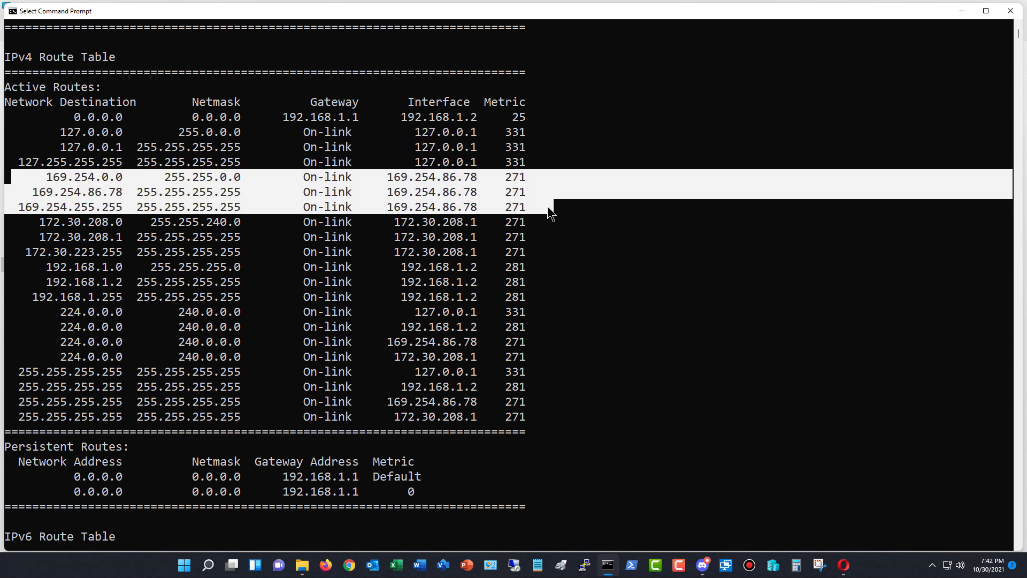
{"action": "mouse_move", "coordinate": [29, 288]}
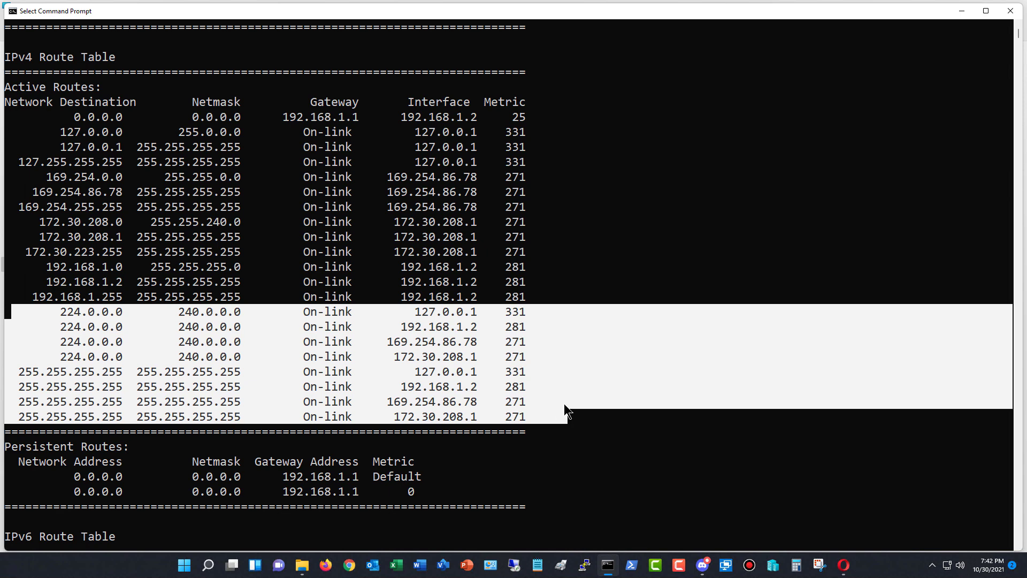
{"action": "mouse_move", "coordinate": [548, 237]}
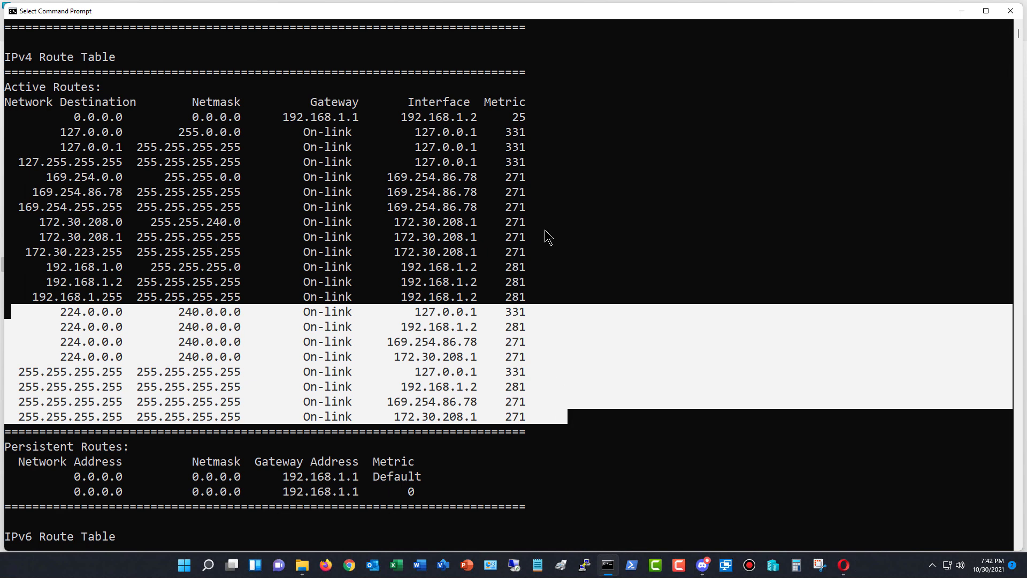
{"action": "scroll", "scroll_direction": "down", "scroll_amount": 3}
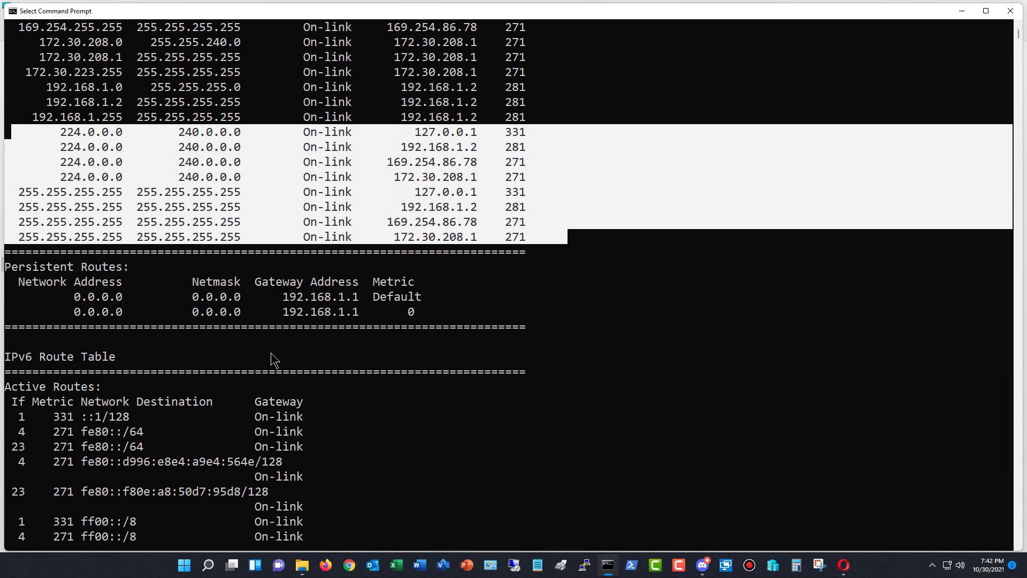
{"action": "scroll", "scroll_direction": "down", "scroll_amount": 3}
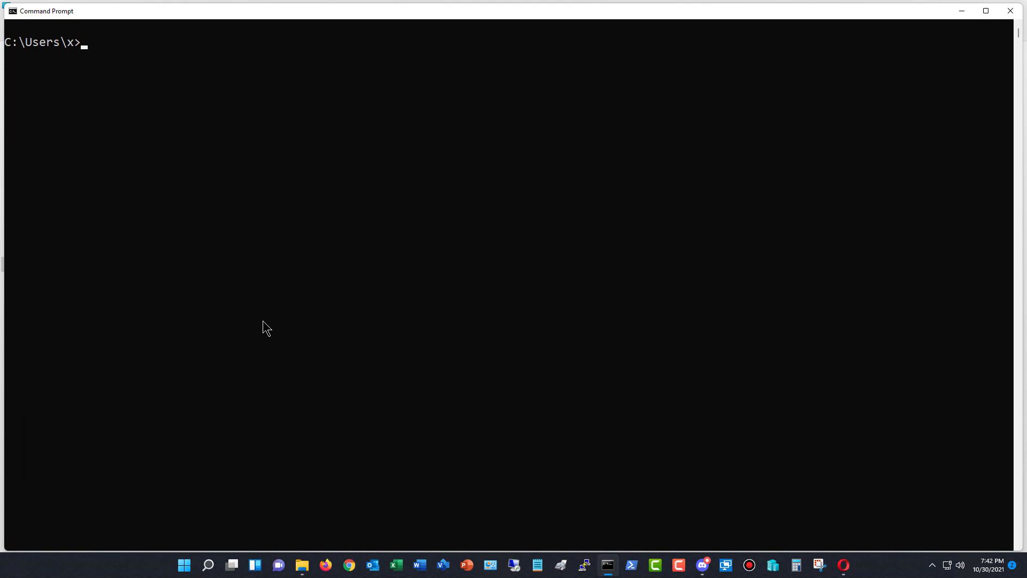
- Enter 'route add /p 192.168.2.0 mask 255.255.255.0 192.168.1.20' at the prompt
{"action": "type", "text": "route add"}
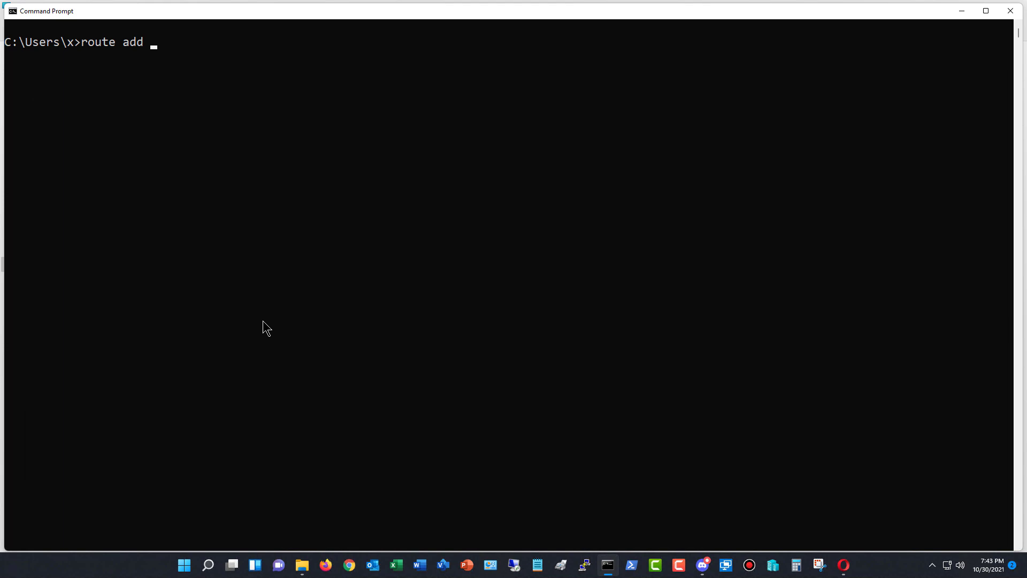
{"action": "type", "text": "/p"}
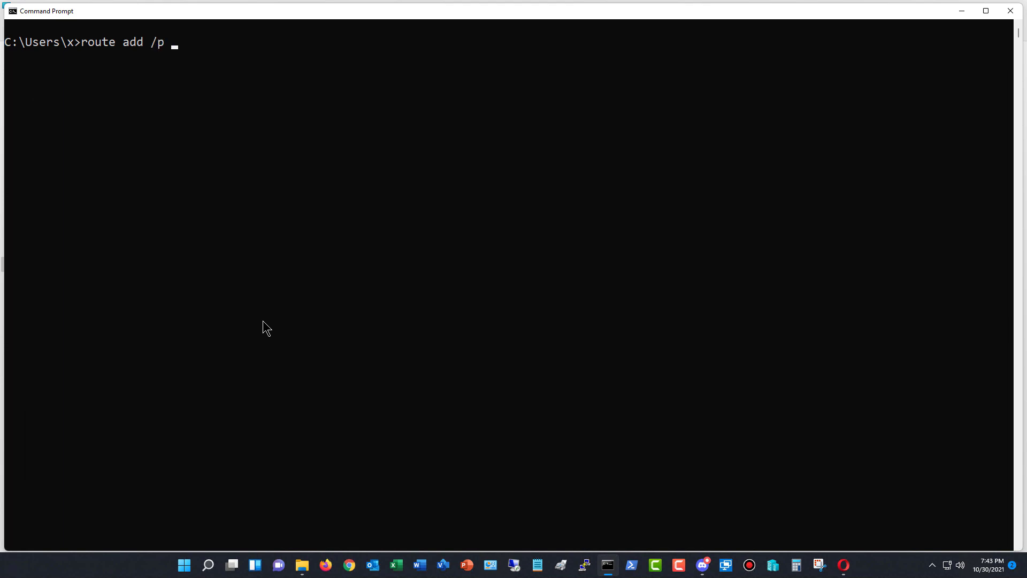
{"action": "type", "text": "192.1"}
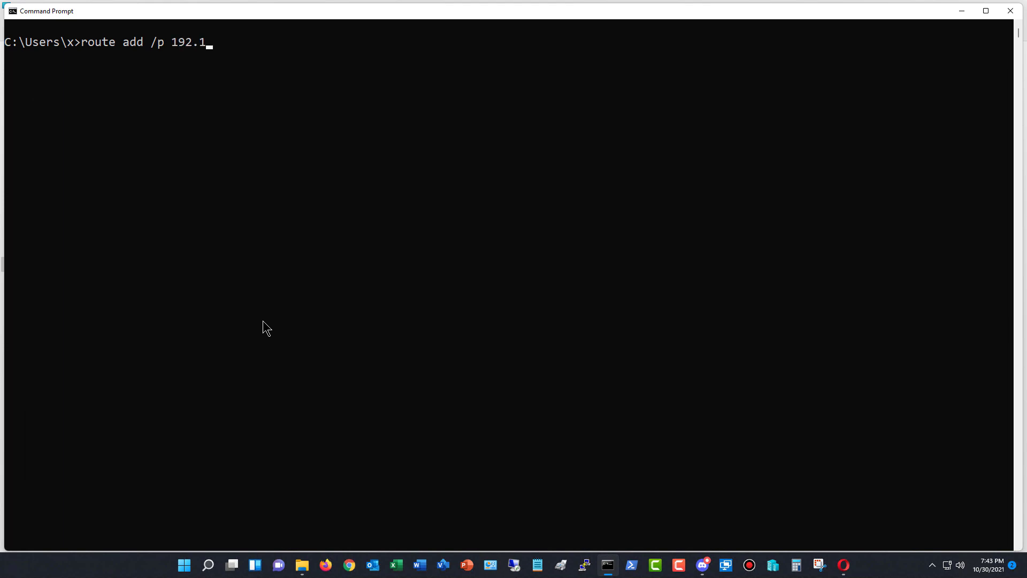
{"action": "type", "text": "68.2.0"}
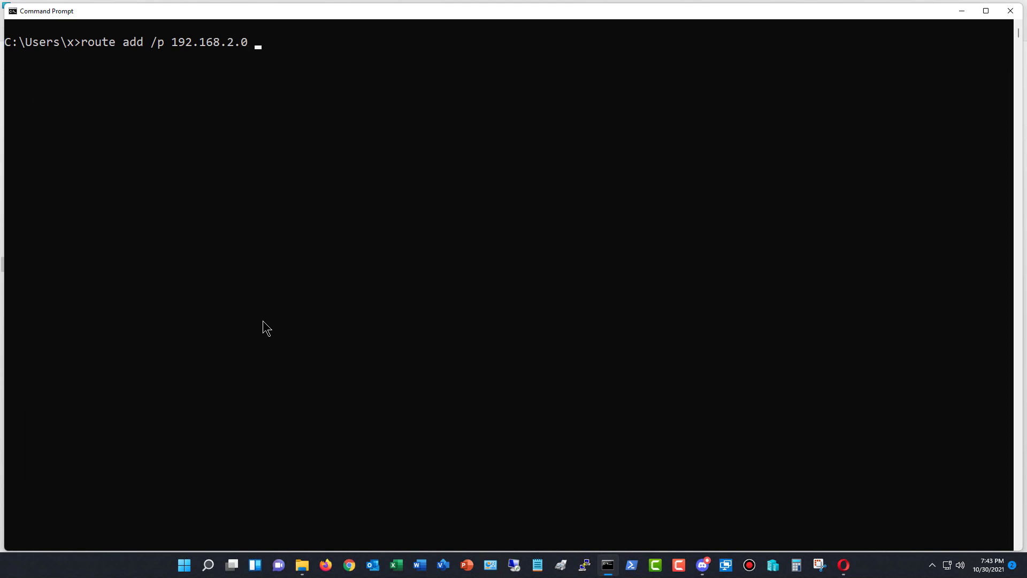
{"action": "type", "text": "mask"}
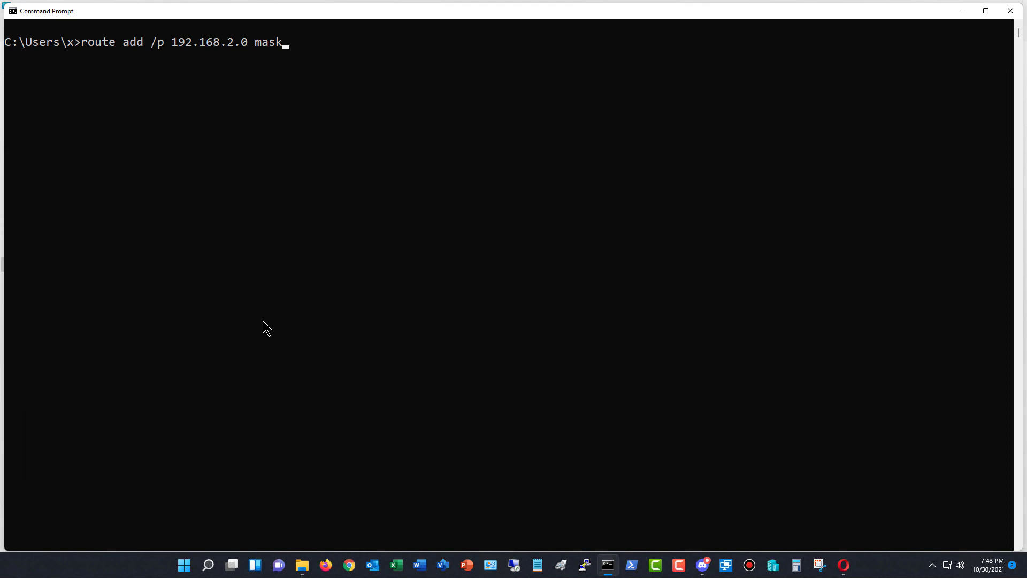
{"action": "type", "text": "255"}
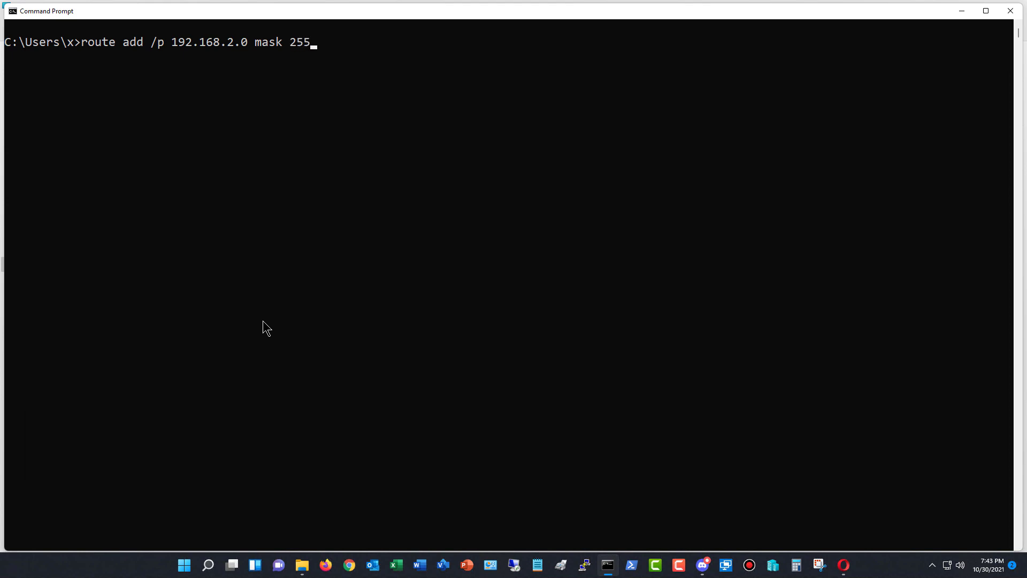
{"action": "type", "text": ".255.255"}
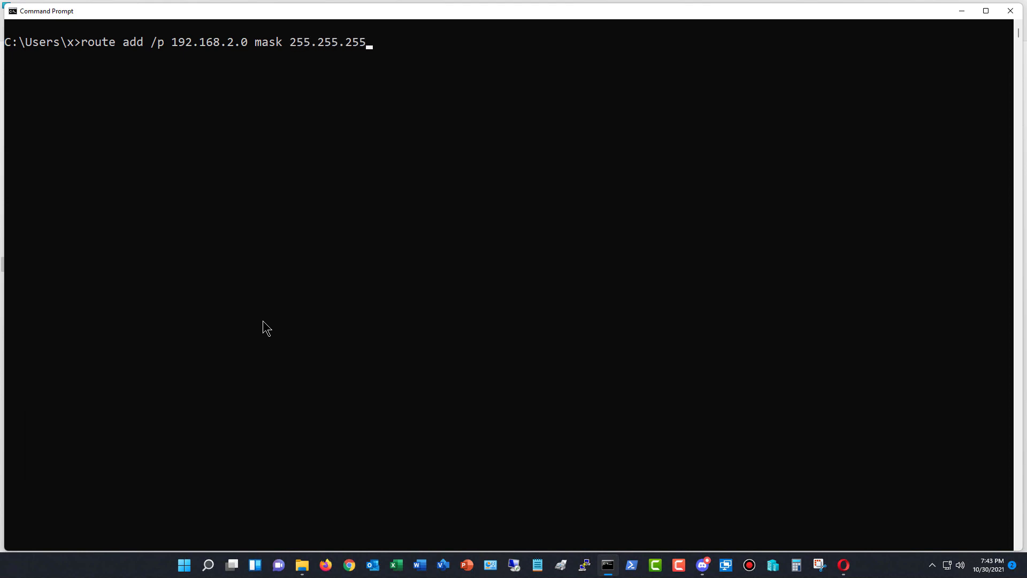
{"action": "type", "text": ".0"}
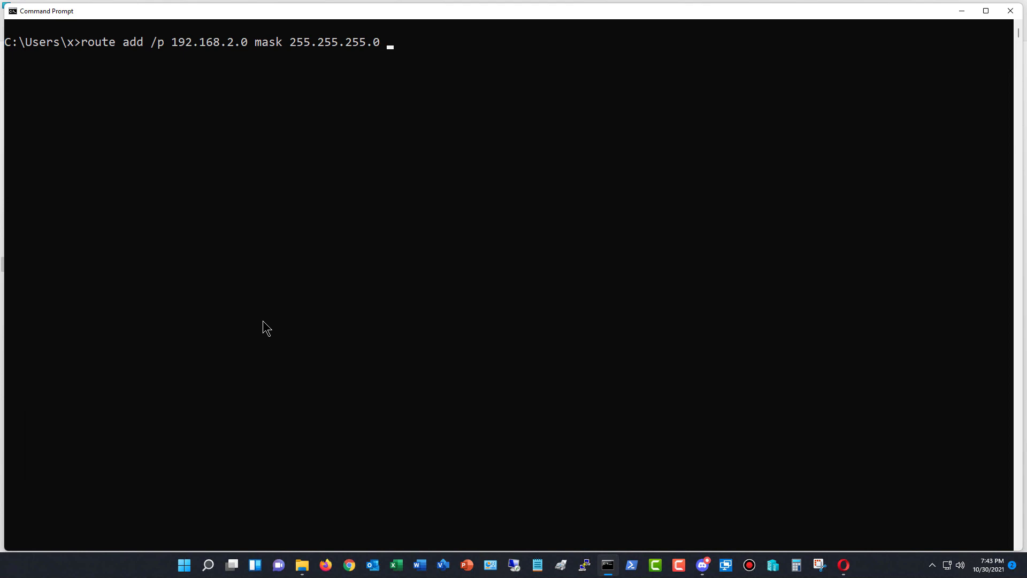
{"action": "type", "text": "192"}
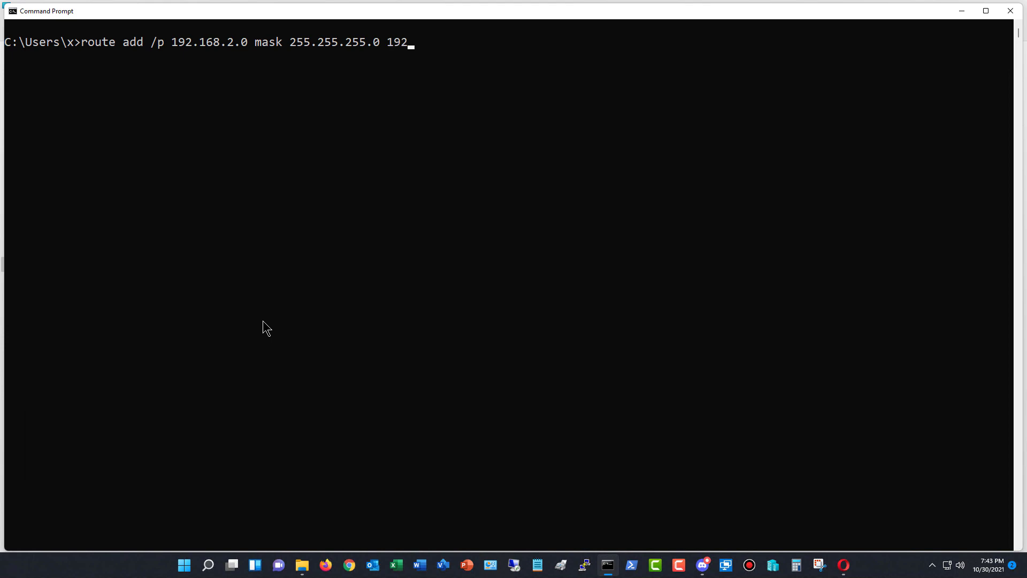
{"action": "type", "text": ".168.1"}
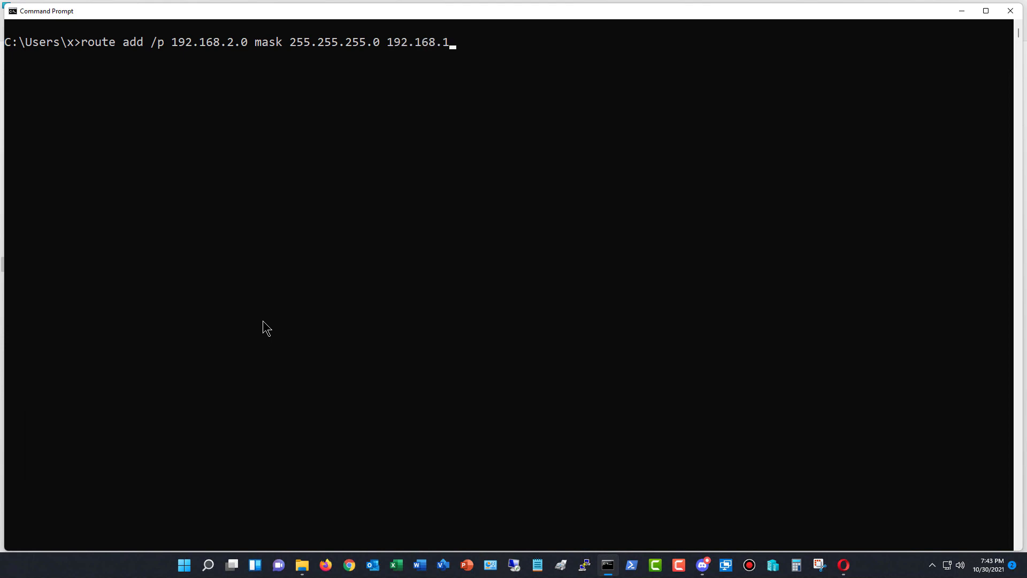
{"action": "type", "text": "."}
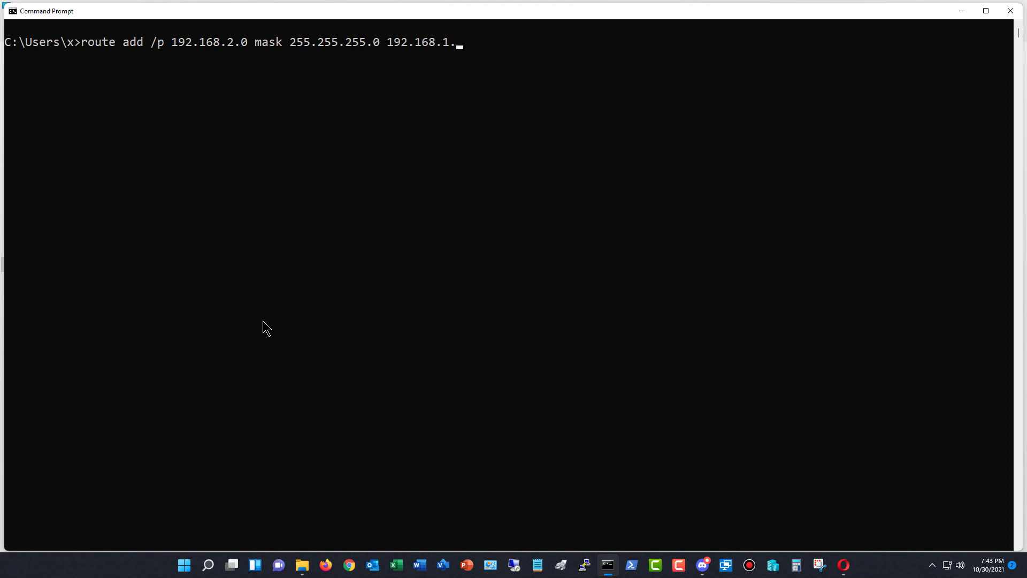
{"action": "type", "text": "20"}
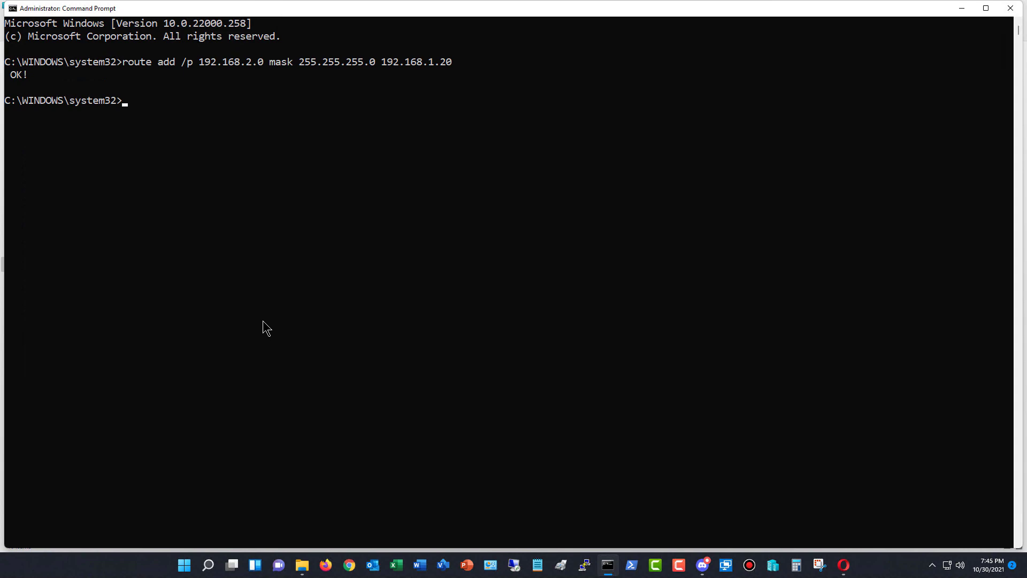
- Run route print to confirm 192.168.2.0 via 192.168.1.20 under Persistent Routes
{"action": "type", "text": "route pr"}
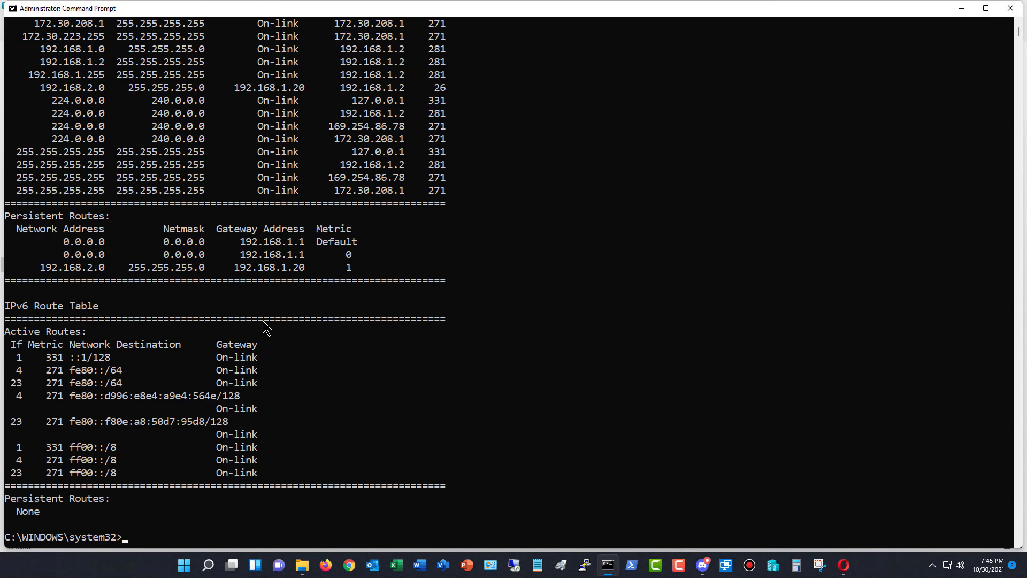
{"action": "mouse_move", "coordinate": [32, 295]}
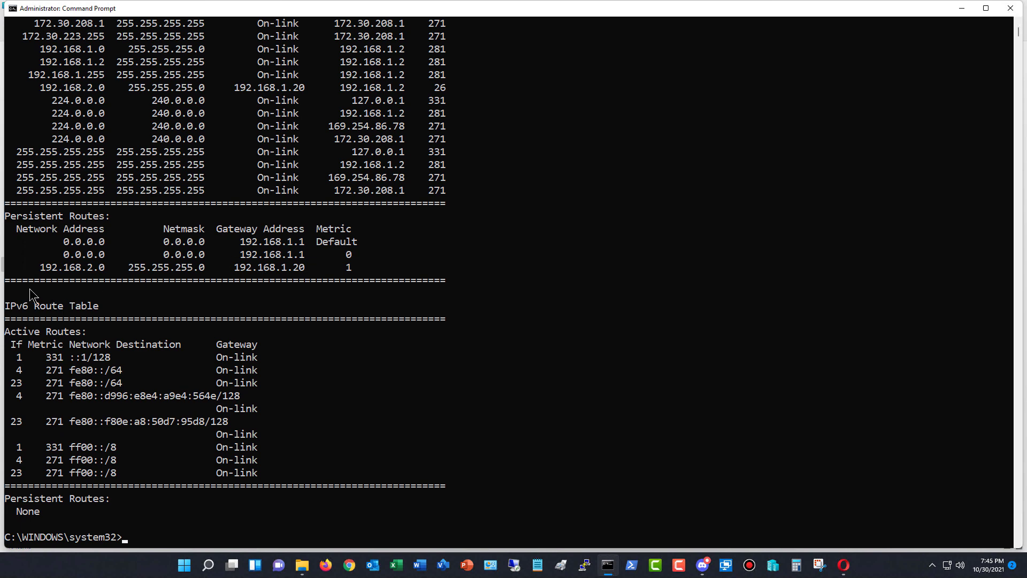